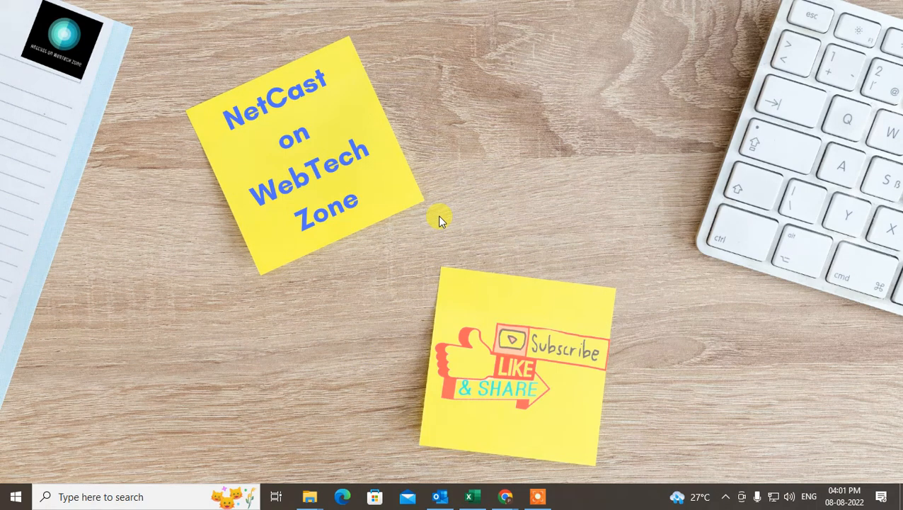
Refresh the desktop and bring Microsoft Outlook to the front.
right_click(439, 219)
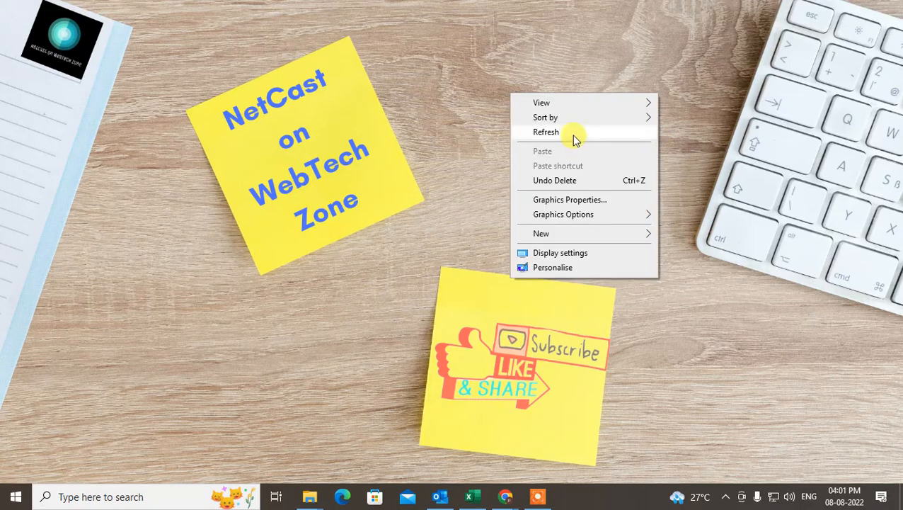
left_click(545, 131)
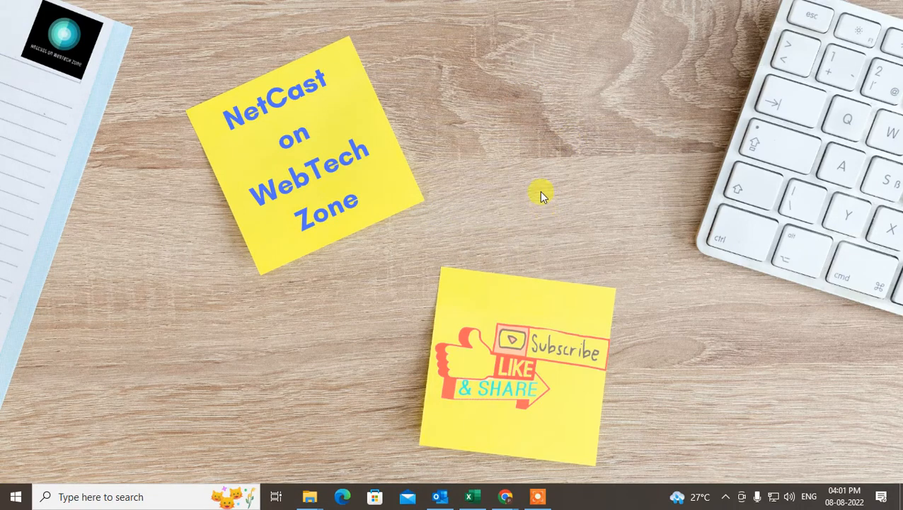
mouse_move(520, 197)
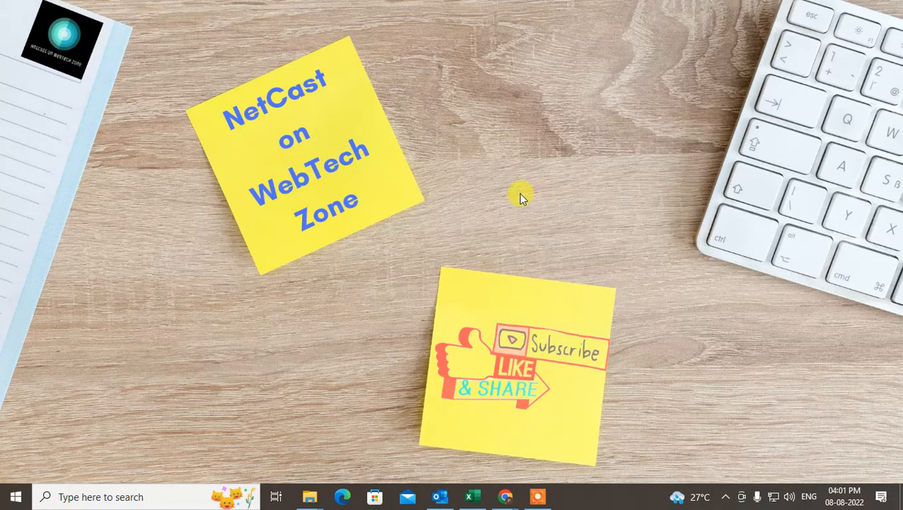
left_click(439, 496)
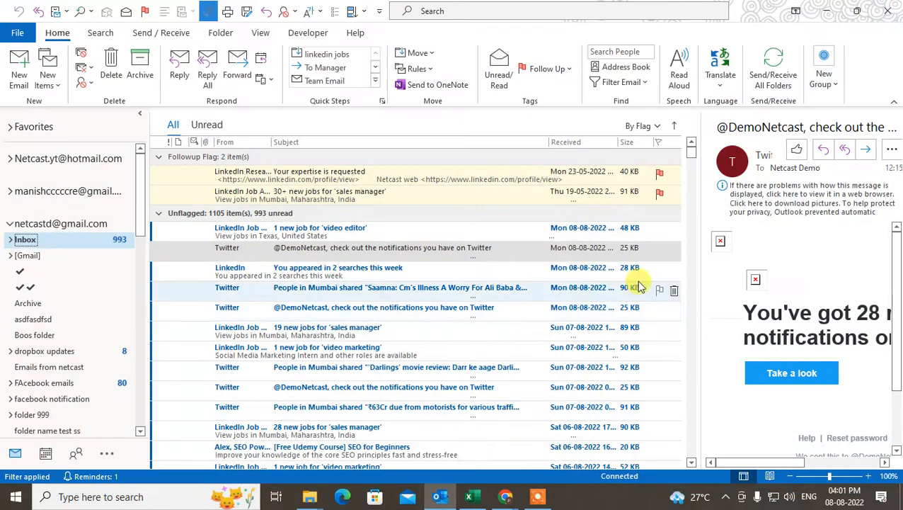
mouse_move(452, 347)
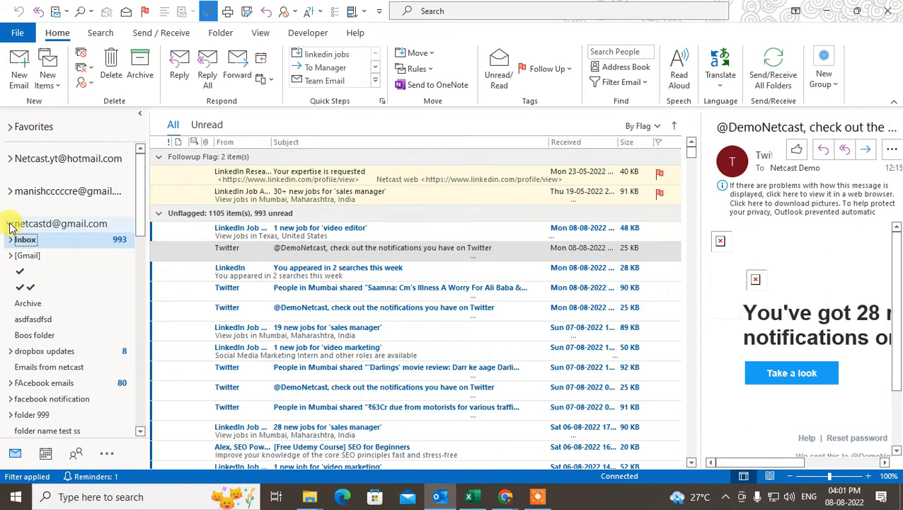
Collapse the Gmail account's folders, then switch to Hotmail and back to Gmail.
left_click(63, 223)
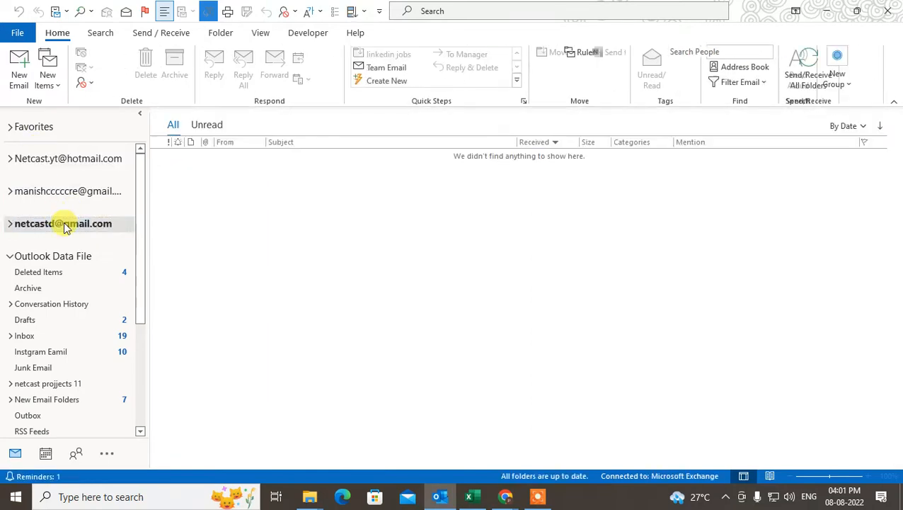
left_click(68, 158)
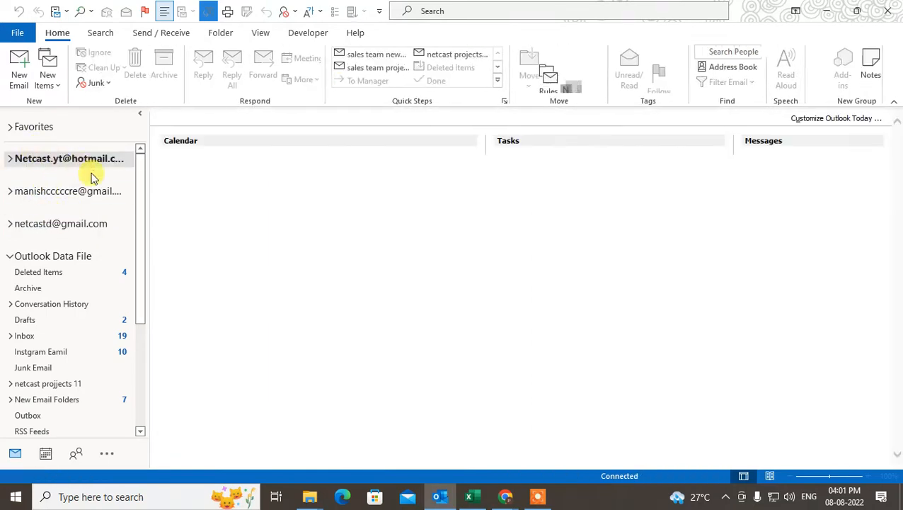
left_click(63, 223)
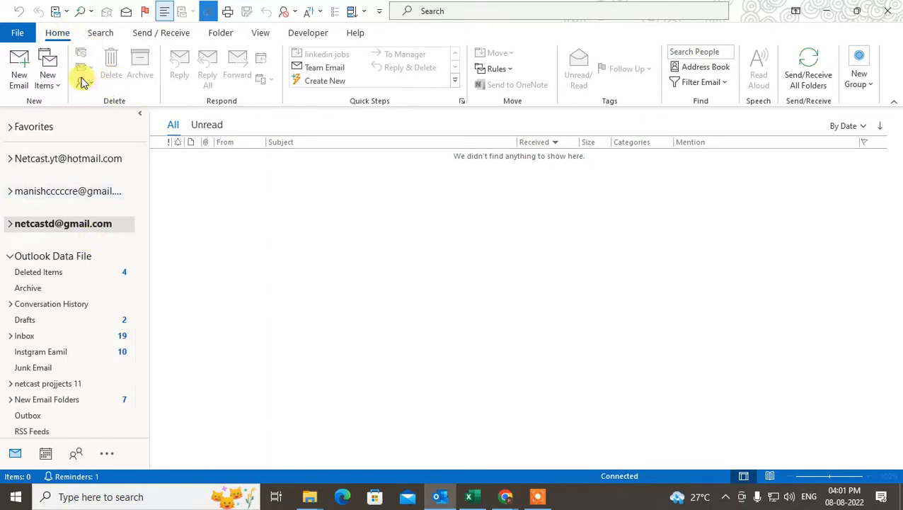
Open Junk E-mail Options from the Junk dropdown to see the blocked senders.
left_click(83, 80)
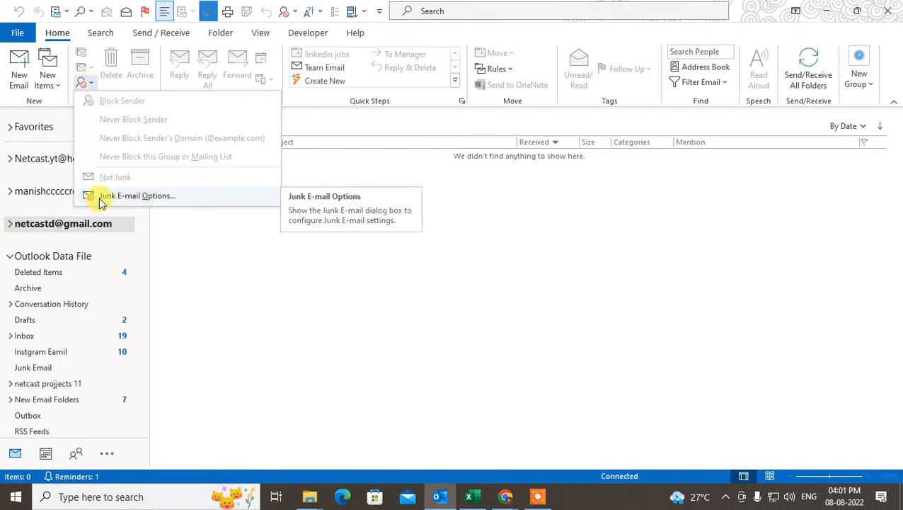
mouse_move(128, 202)
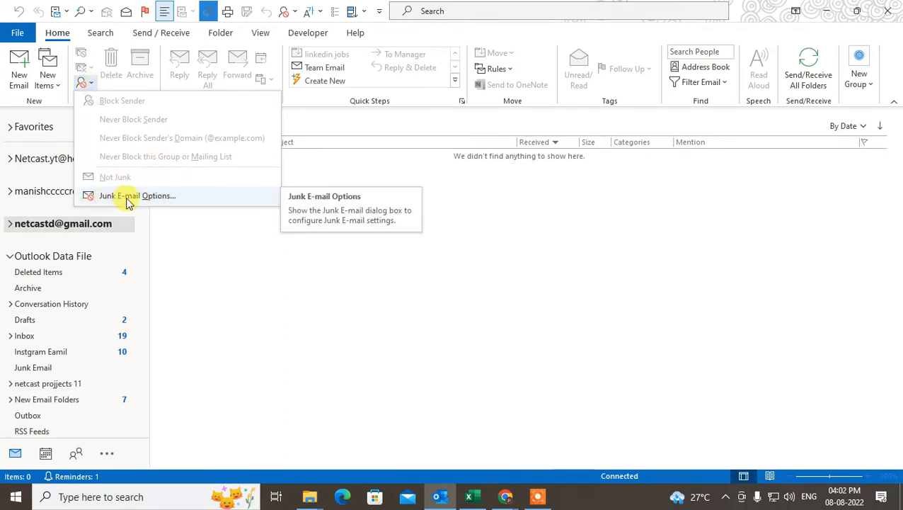
left_click(137, 196)
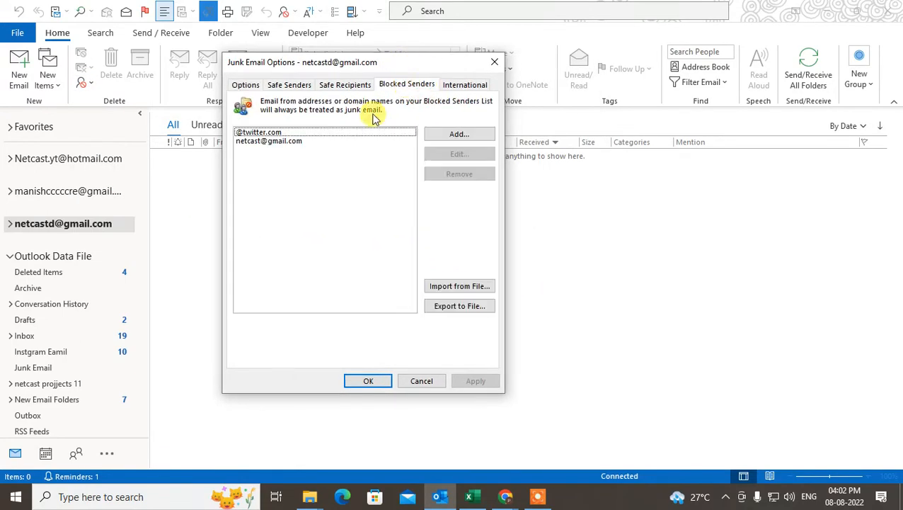
left_click(257, 133)
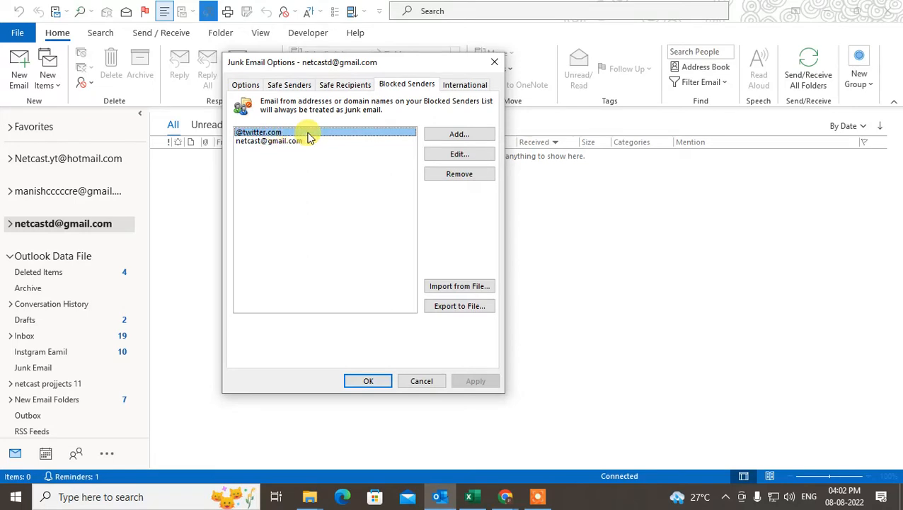
left_click(268, 140)
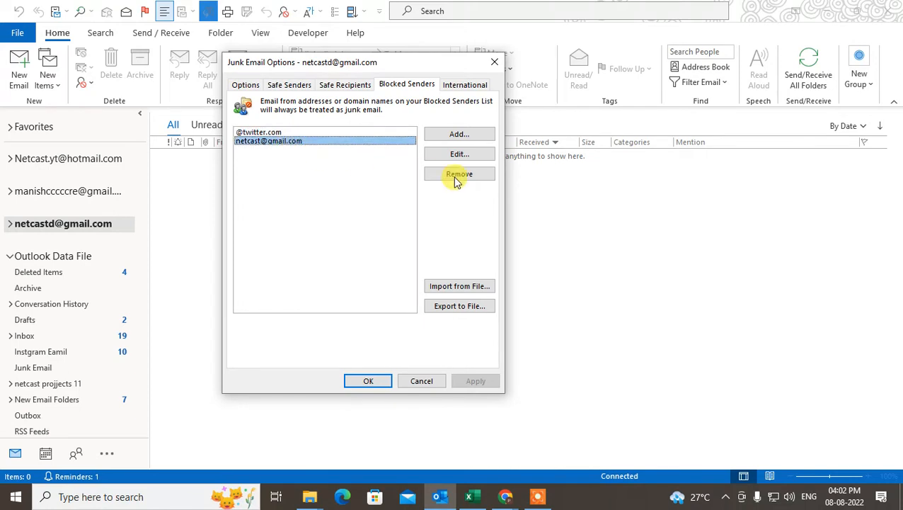
left_click(458, 173)
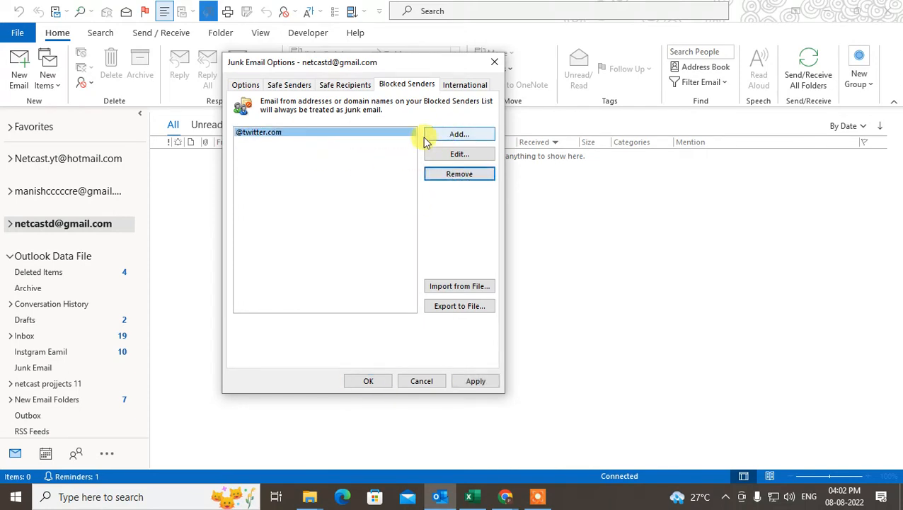
left_click(459, 133)
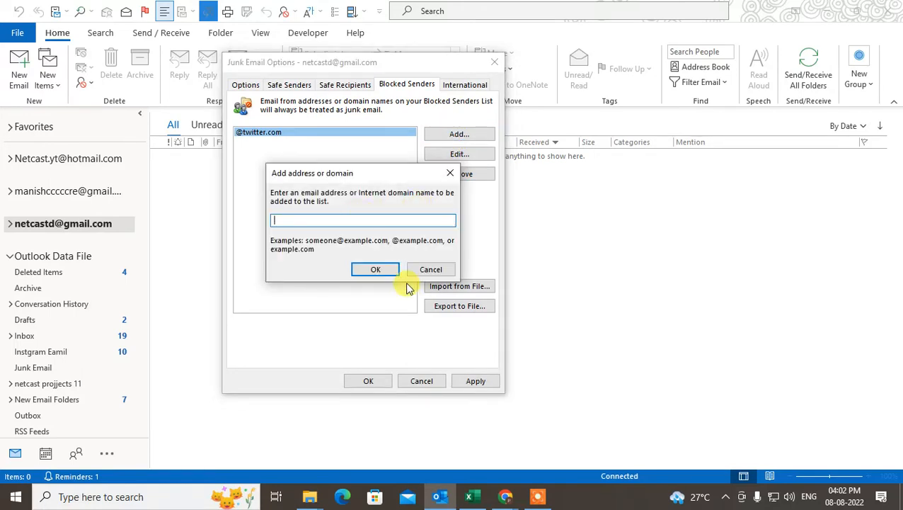
type("@")
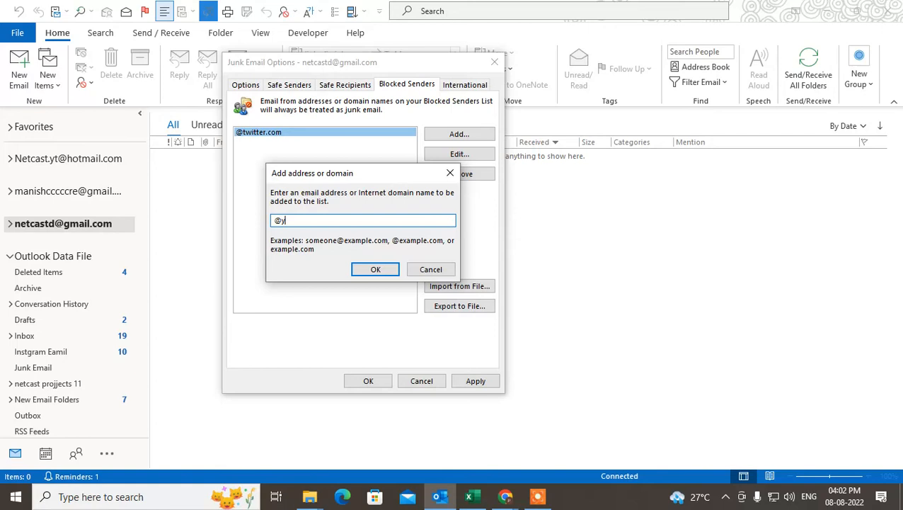
type("youtube")
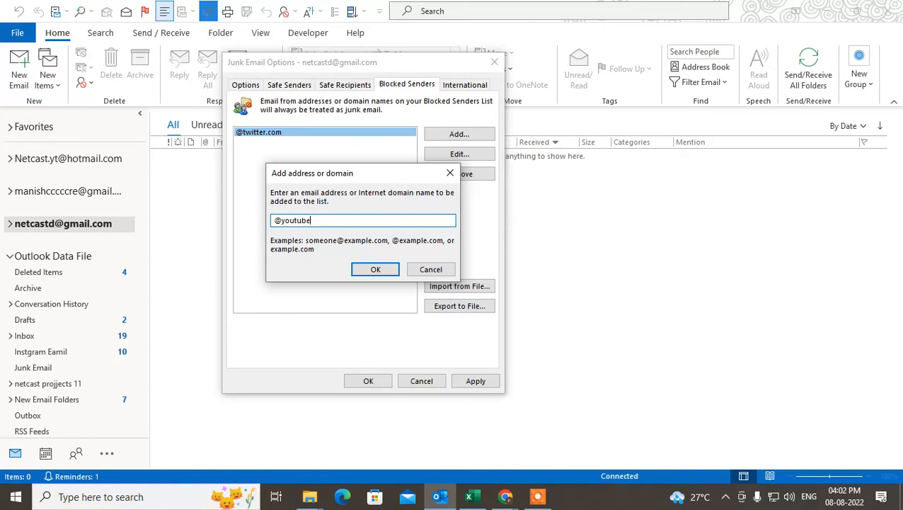
left_click(375, 269)
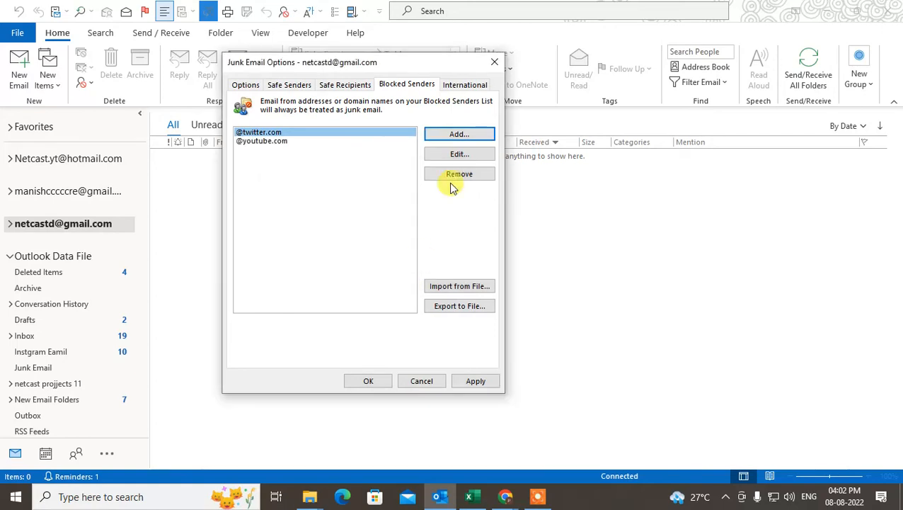